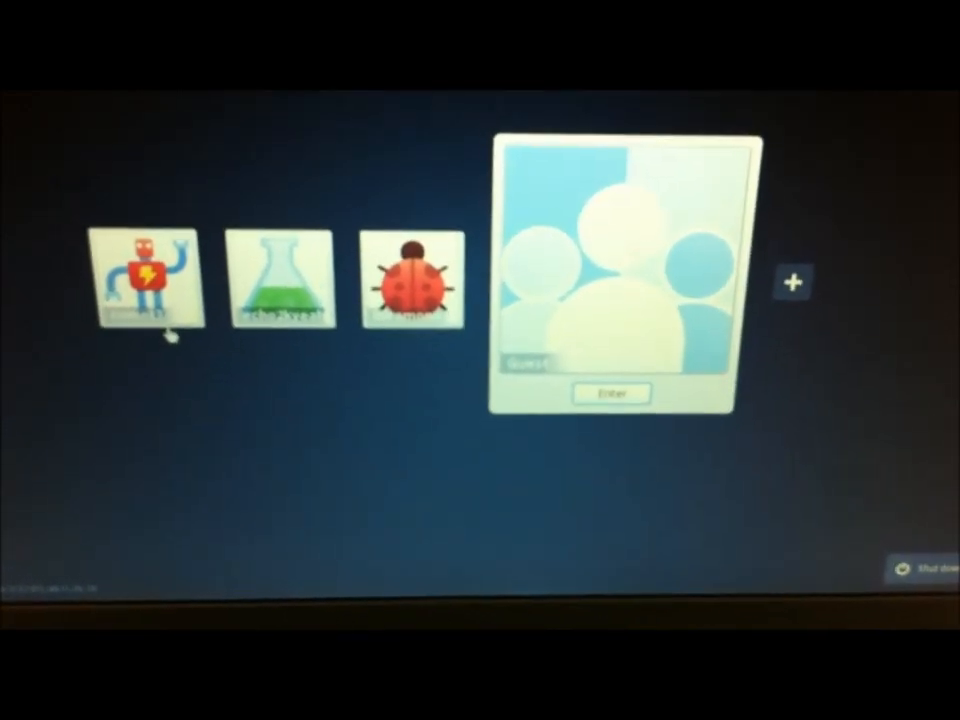
Step: Sign in as the robot-picture user to reach Chrome's installed apps page
{"action": "left_click", "coordinate": [145, 280]}
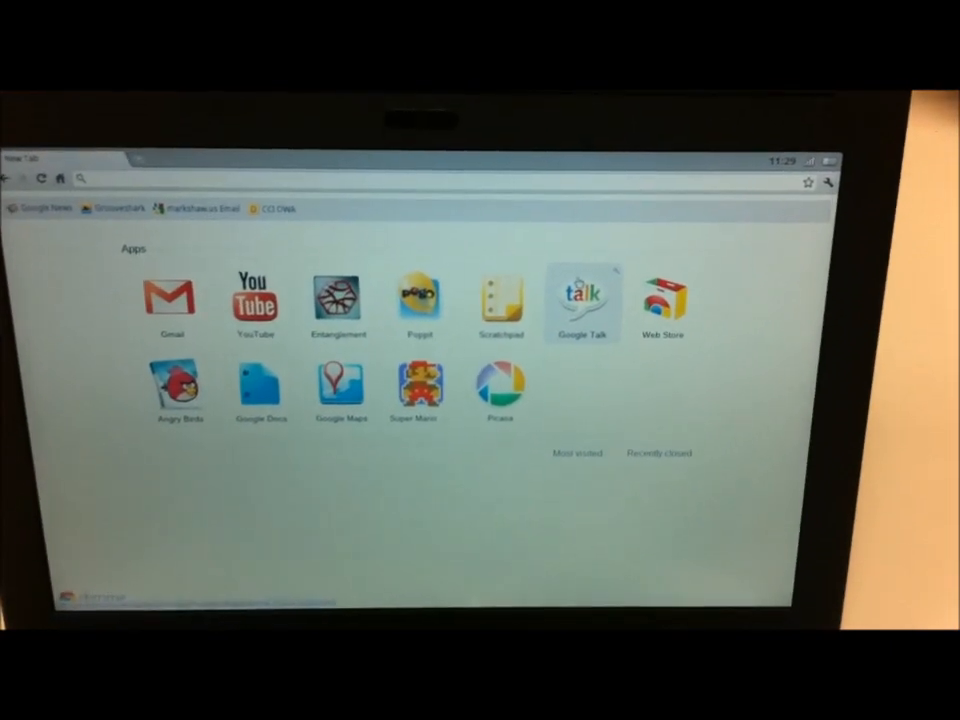
Step: Open a second New Tab showing the installed apps
{"action": "left_click", "coordinate": [582, 297]}
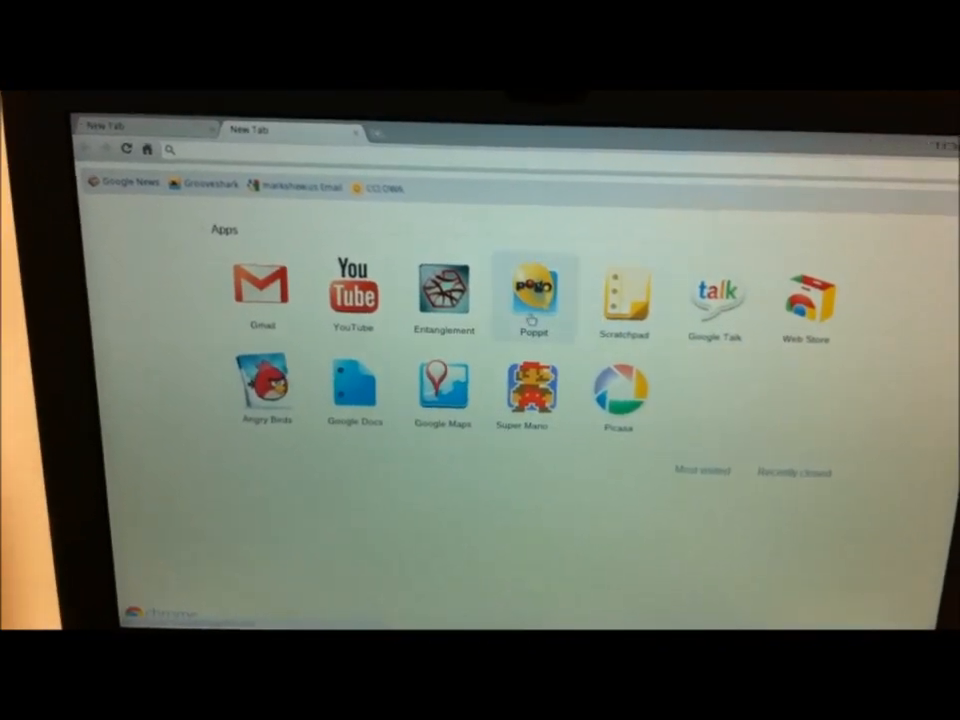
Step: Launch YouTube from its app tile, then close that tab
{"action": "left_click", "coordinate": [353, 290]}
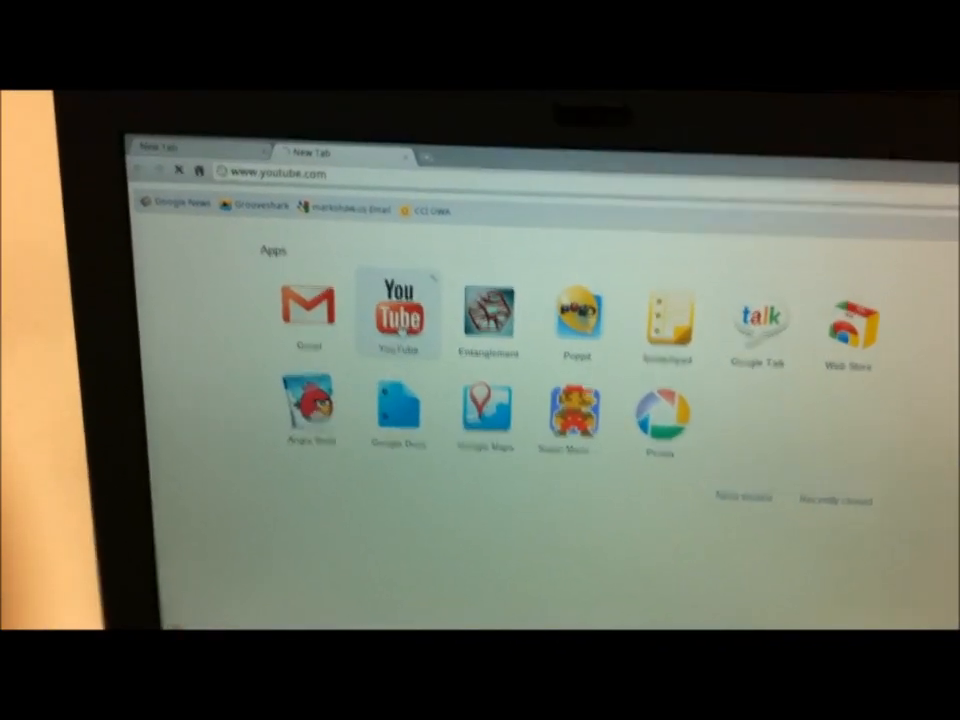
{"action": "left_click", "coordinate": [398, 313]}
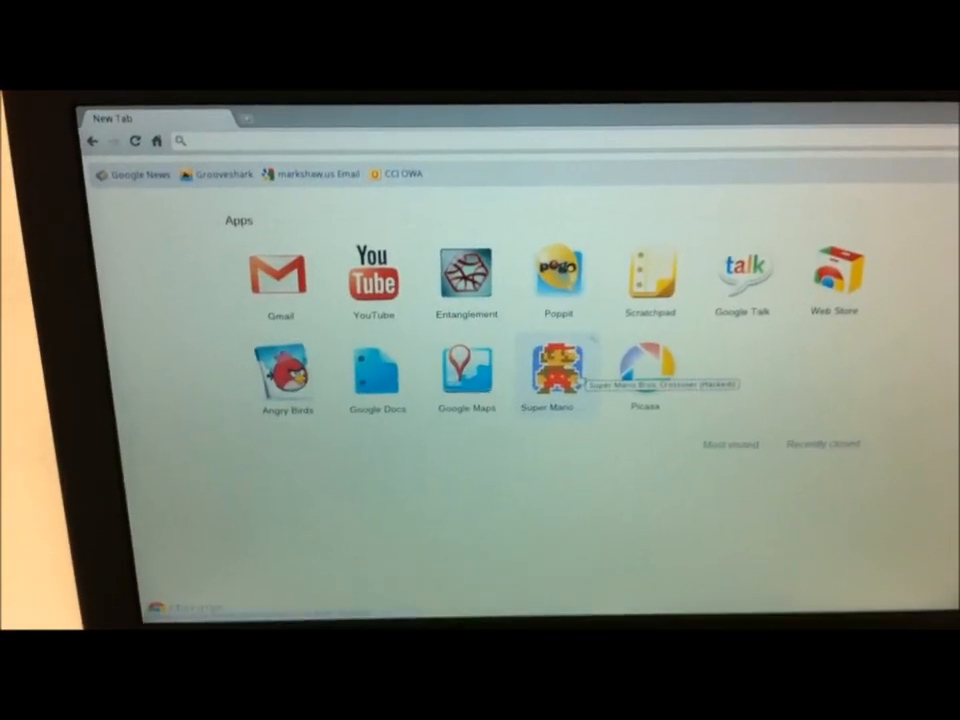
Step: Launch Super Mario Bros. Crossover's latest version and start a NEW GAME
{"action": "left_click", "coordinate": [556, 375]}
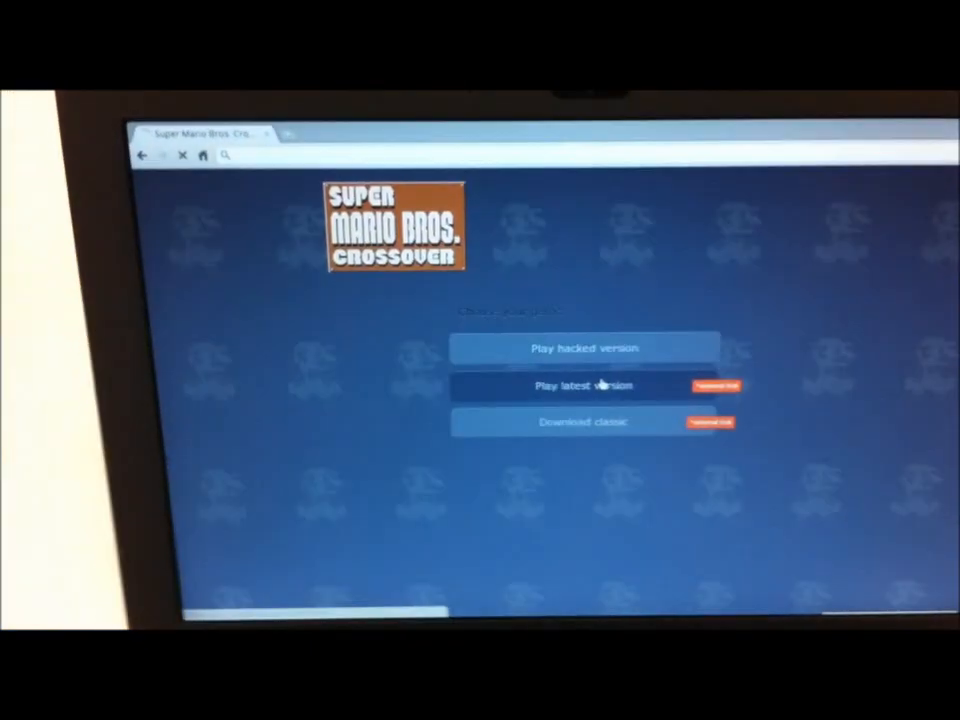
{"action": "left_click", "coordinate": [585, 386]}
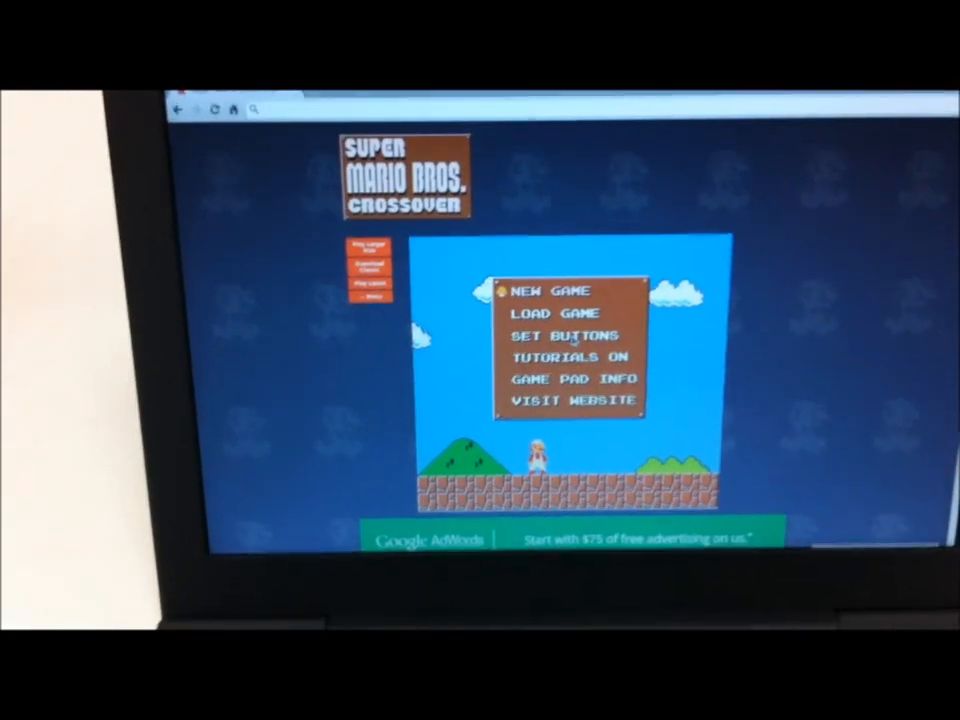
{"action": "left_click", "coordinate": [551, 290]}
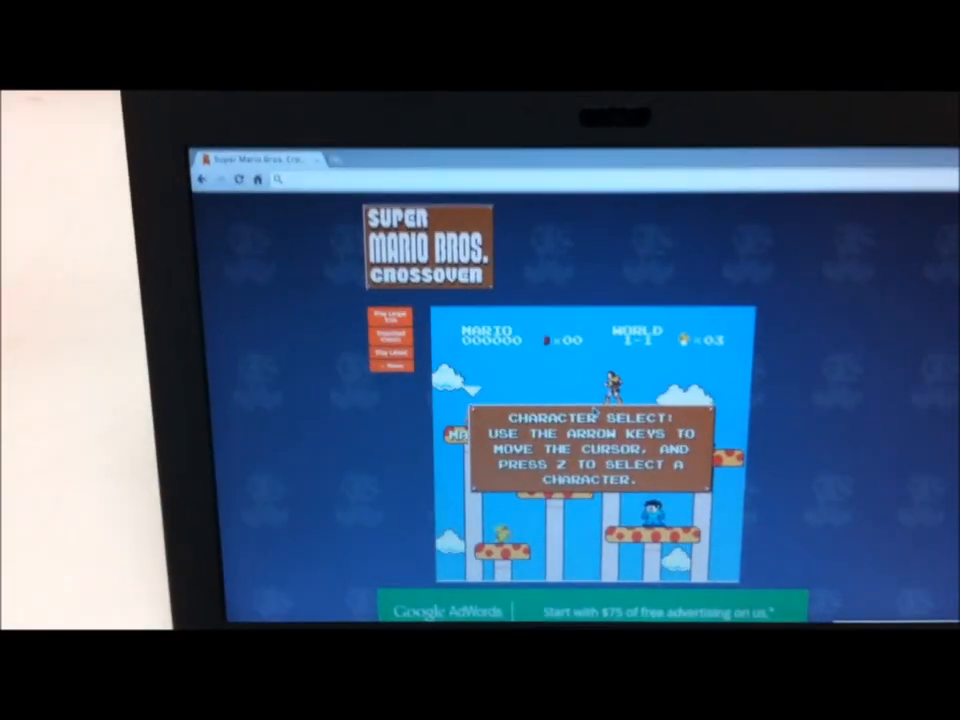